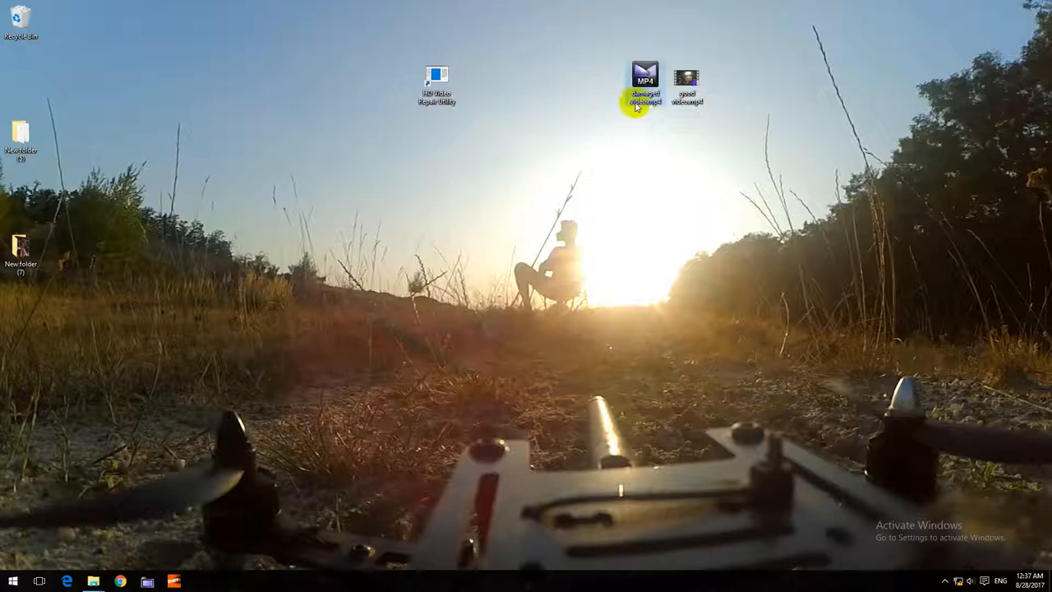
mouse_move(713, 469)
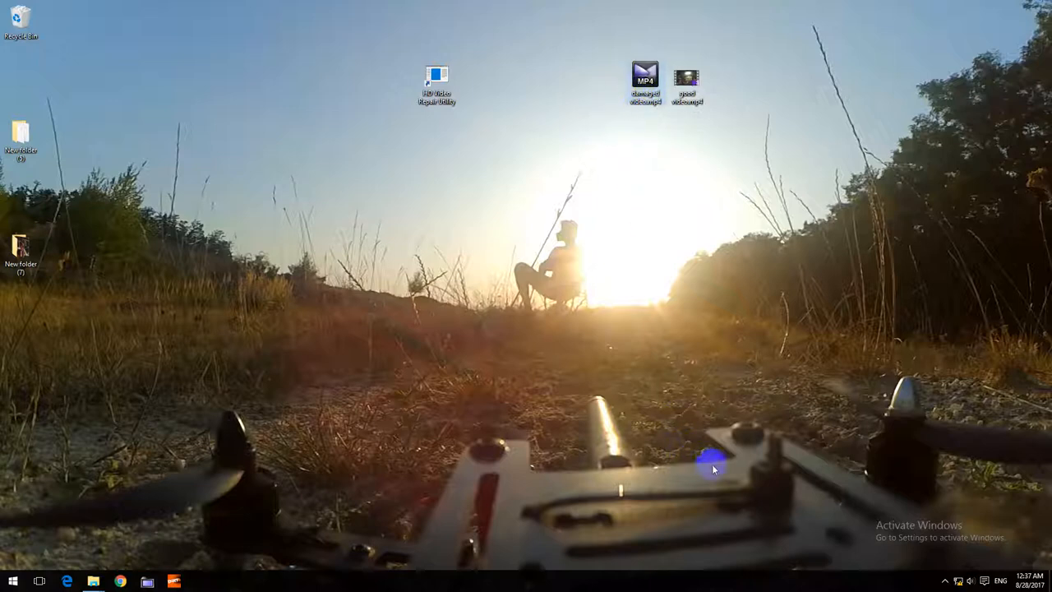
mouse_move(727, 517)
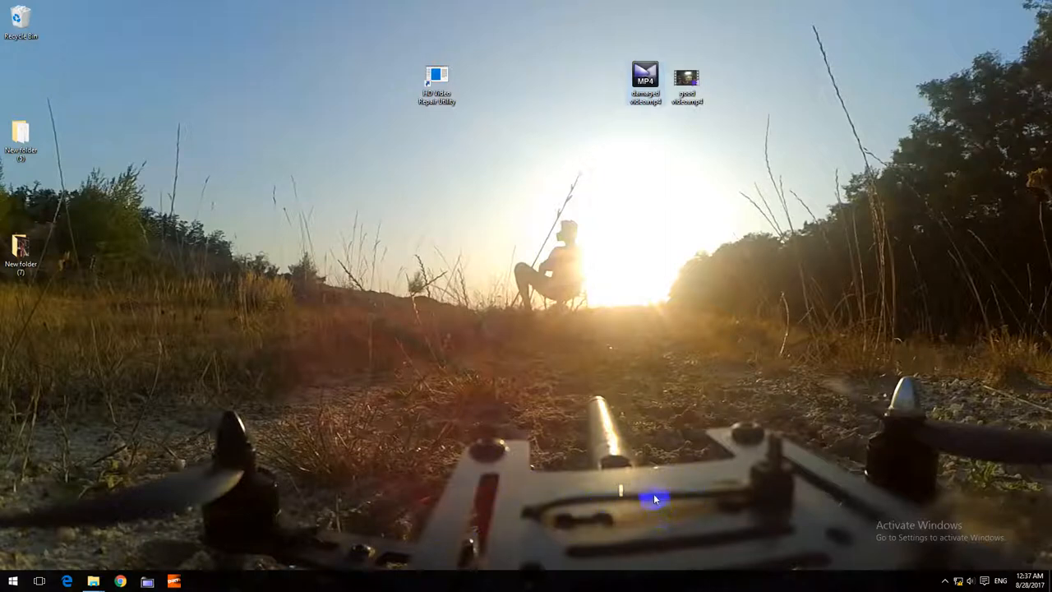
mouse_move(625, 111)
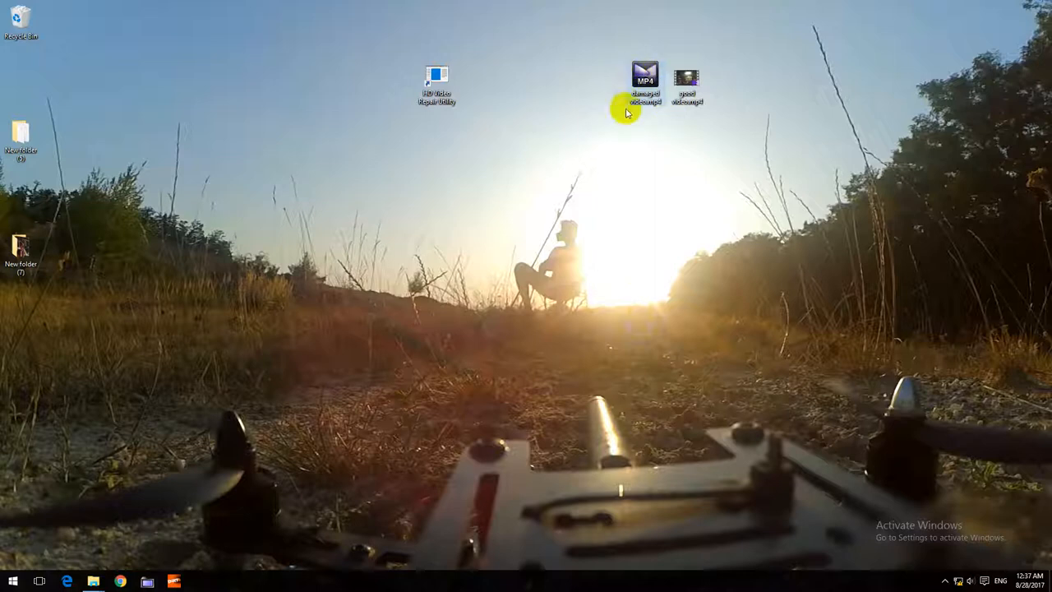
mouse_move(654, 128)
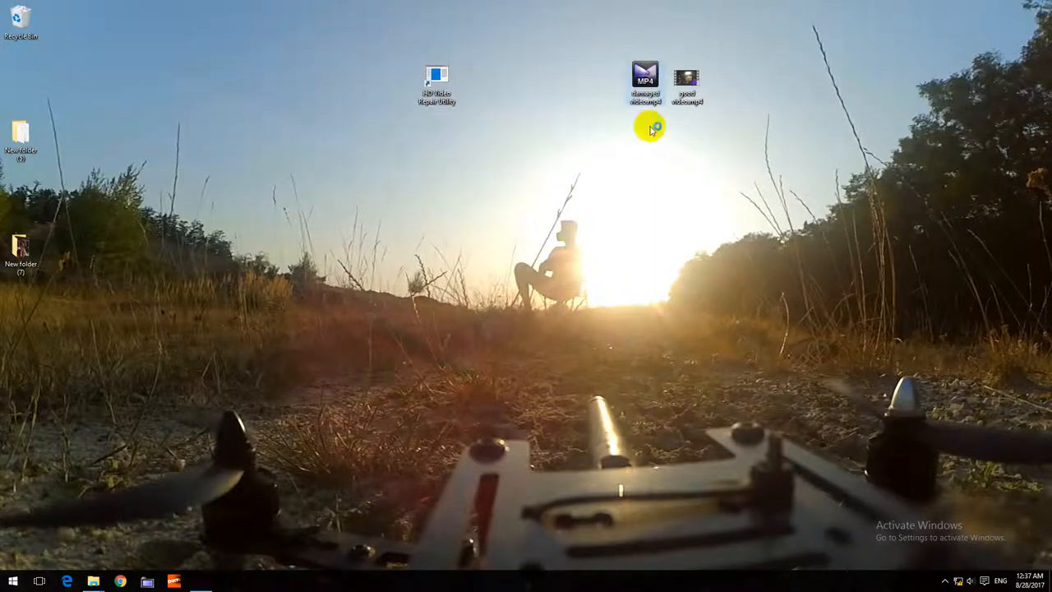
- Try playing the damaged drone video and check its file properties before repairing
double_click(644, 82)
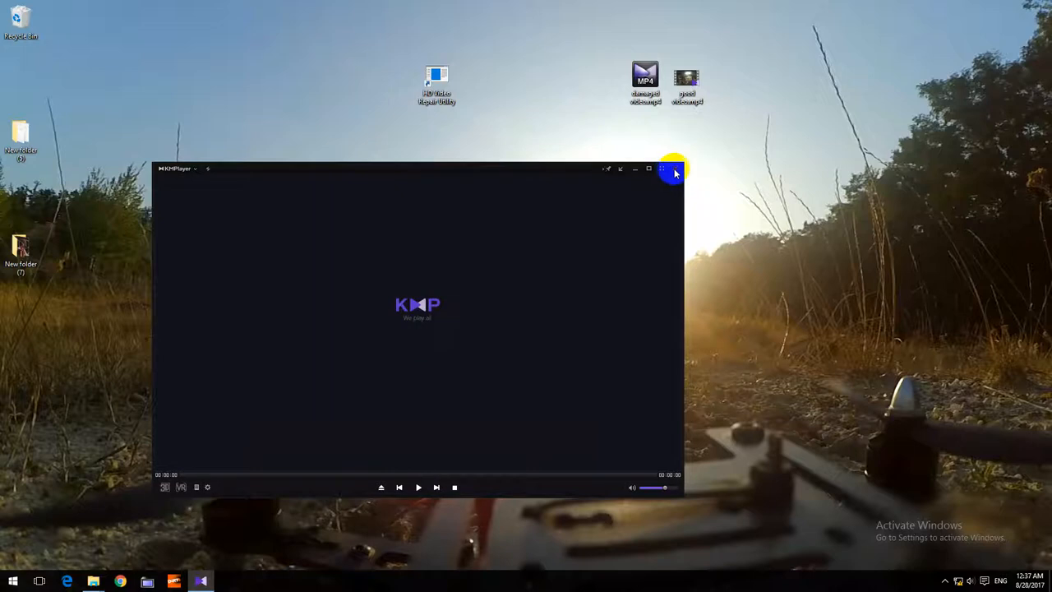
click(672, 170)
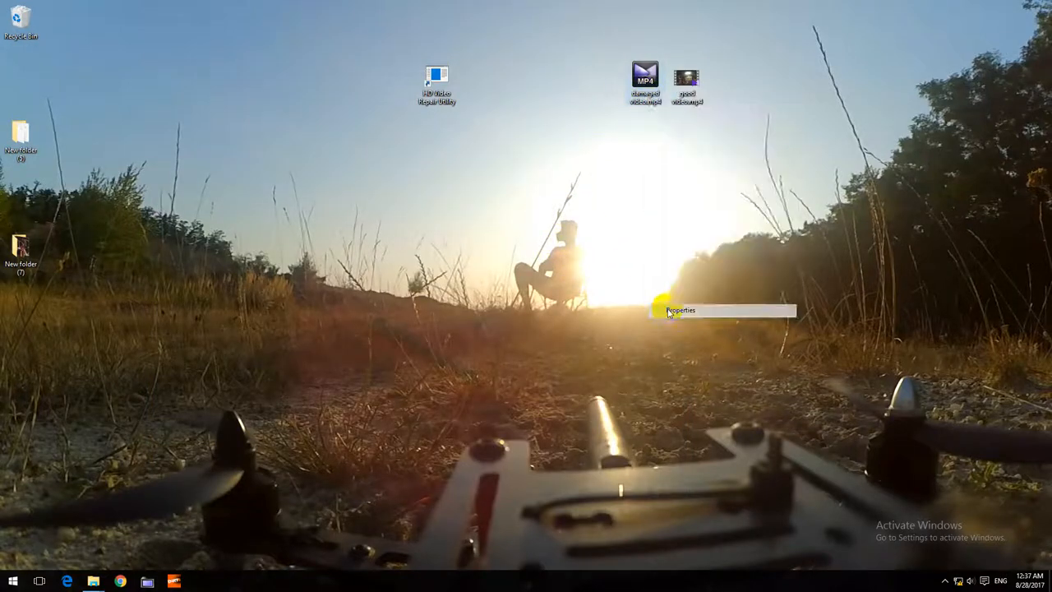
click(680, 309)
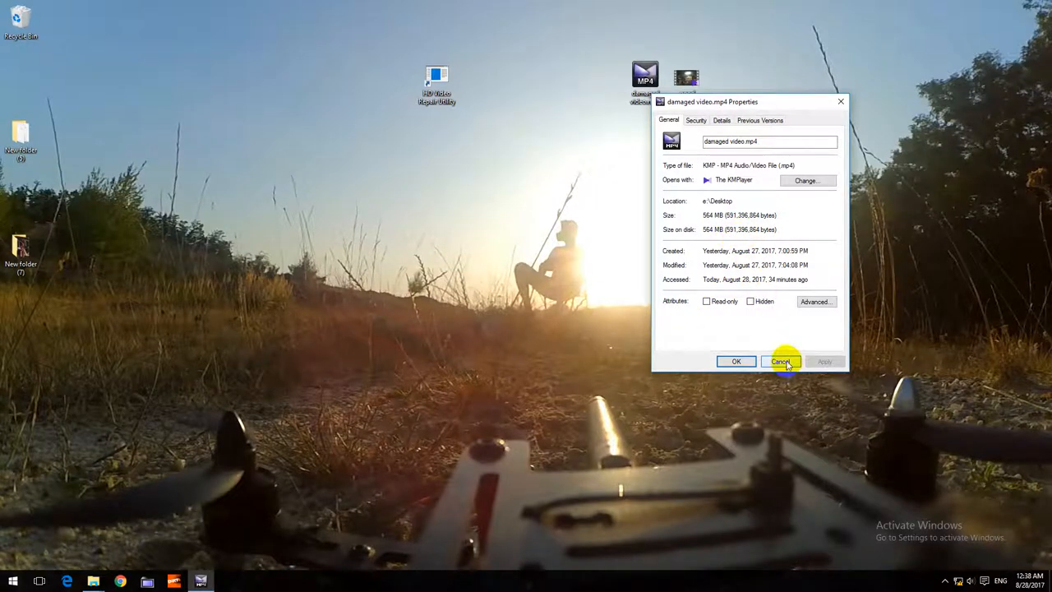
click(781, 361)
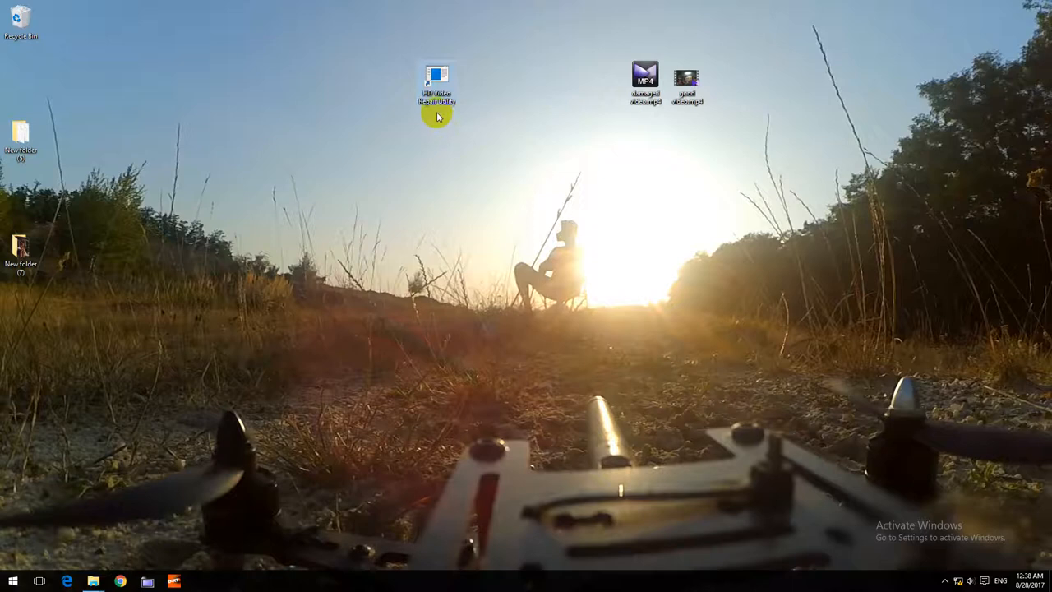
- Launch HD Video Repair Utility and choose English as its interface language
double_click(437, 79)
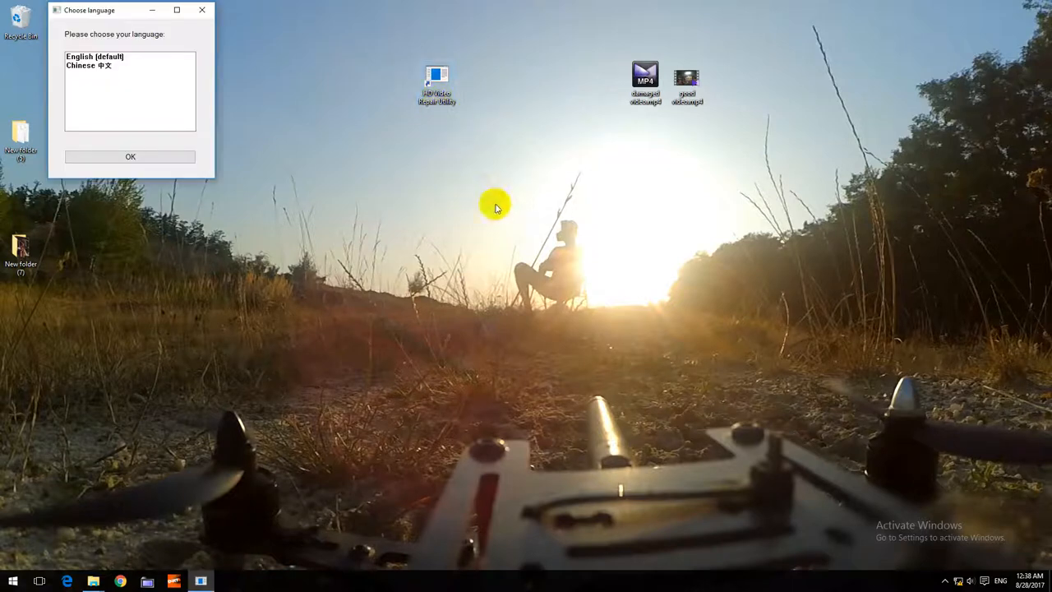
click(95, 56)
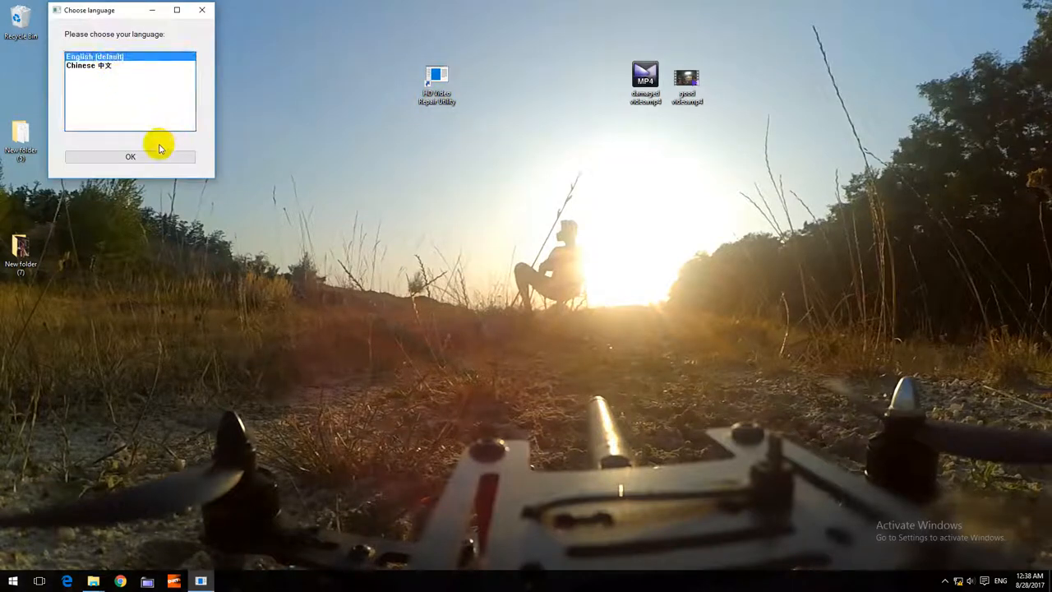
click(130, 156)
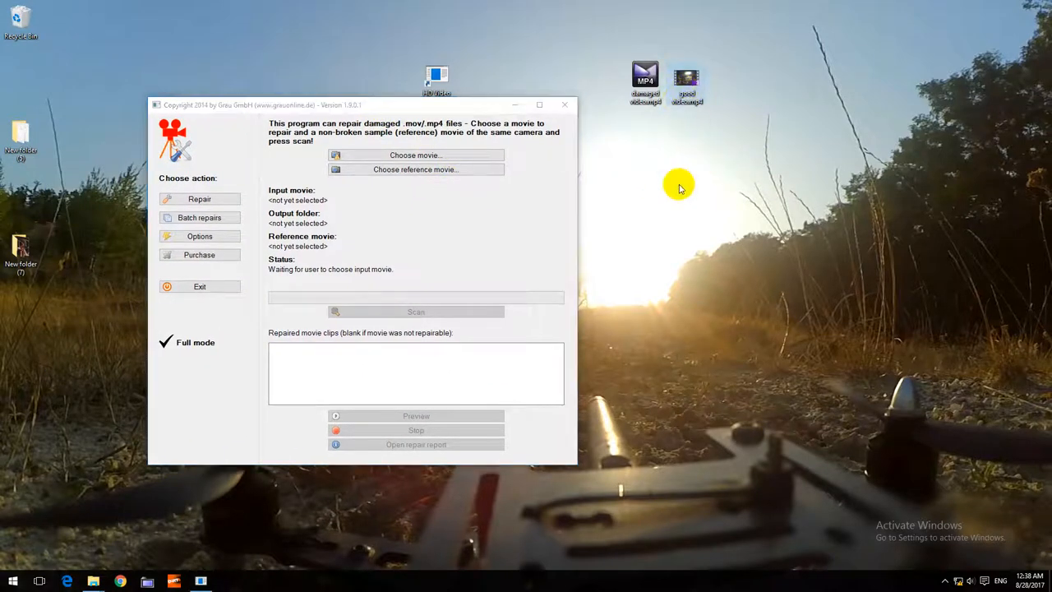
mouse_move(702, 210)
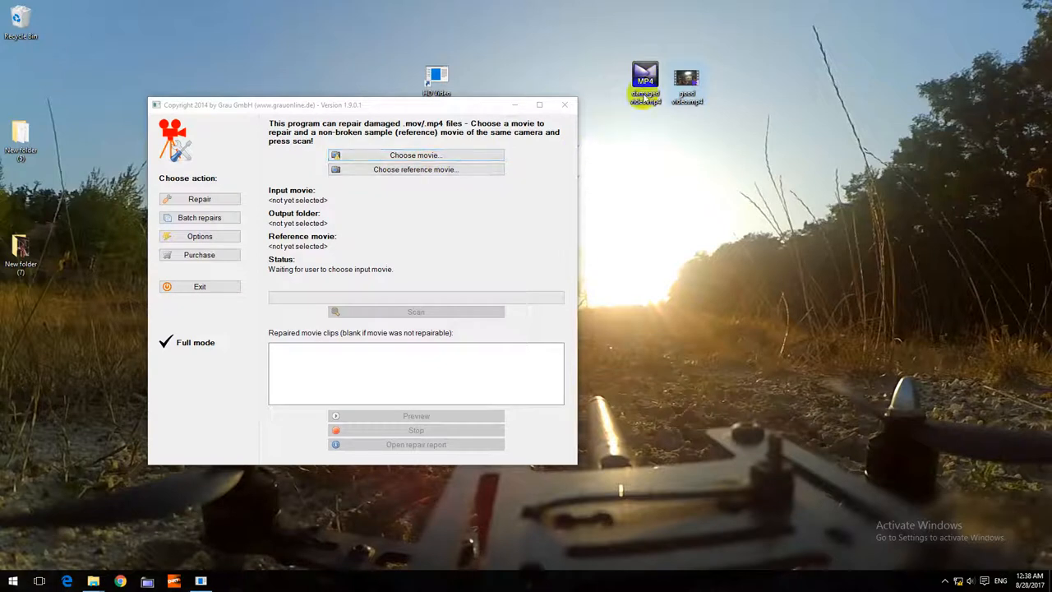
- Load damaged video.mp4 from the desktop as the movie to repair
click(414, 154)
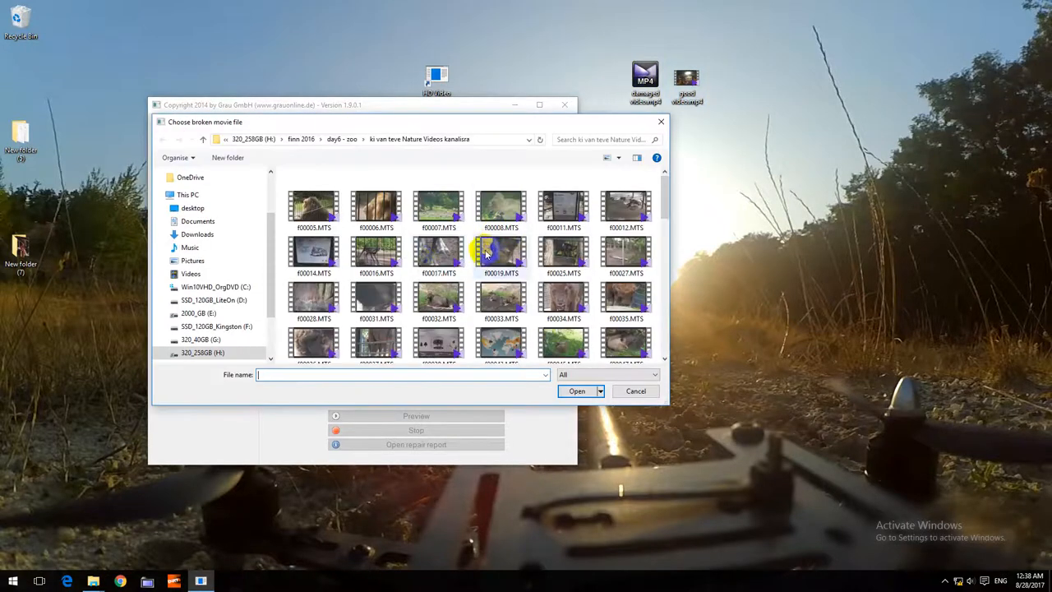
click(192, 207)
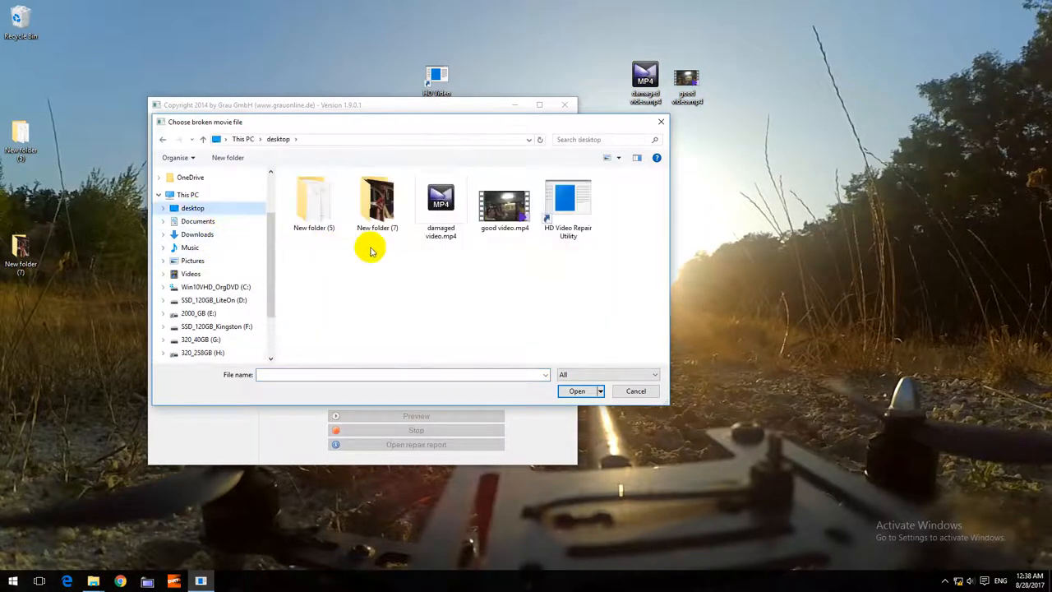
click(441, 201)
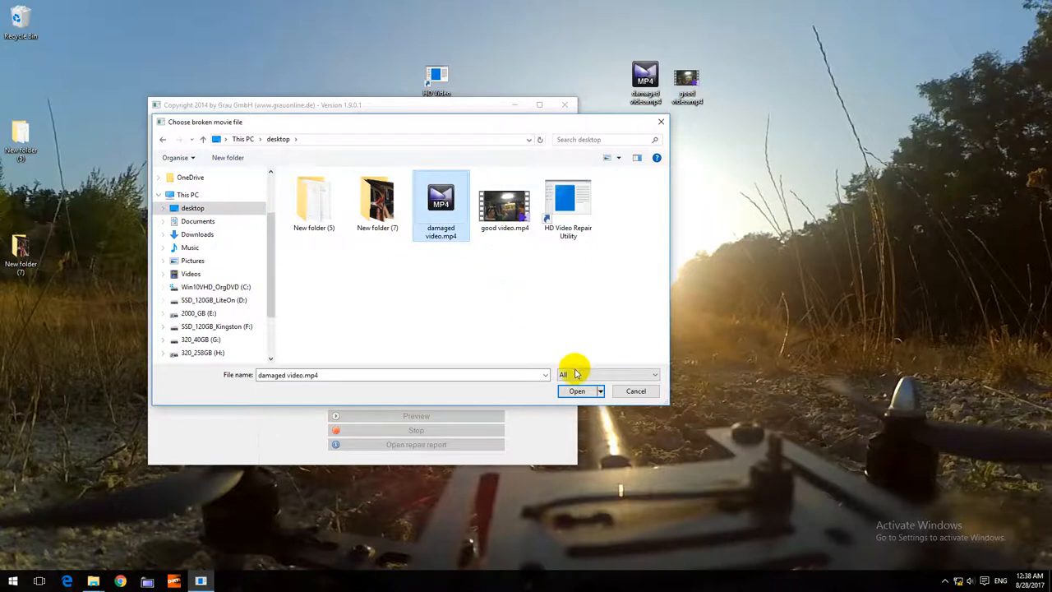
click(577, 391)
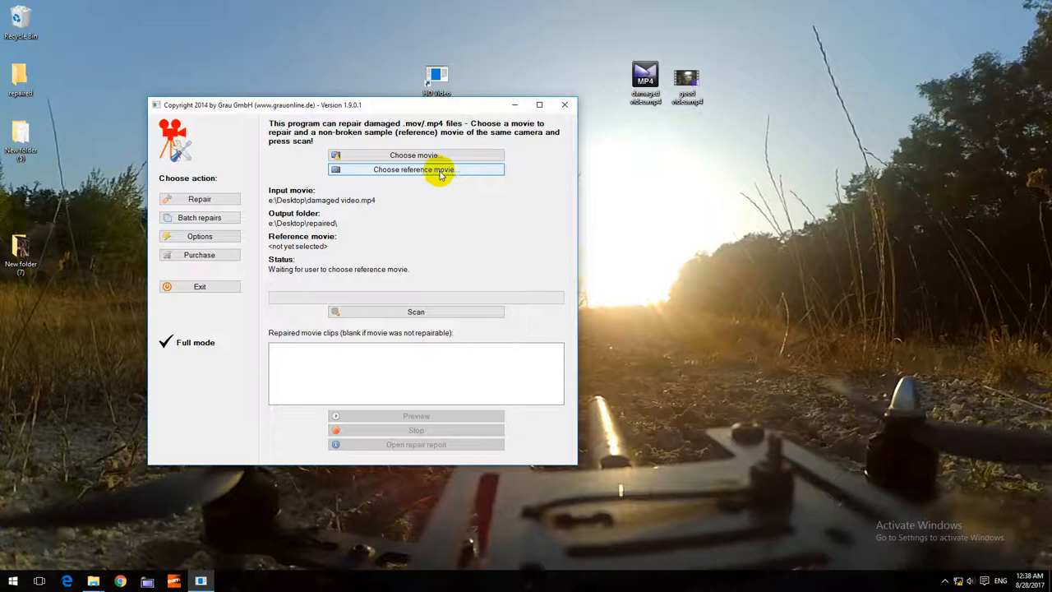
mouse_move(627, 145)
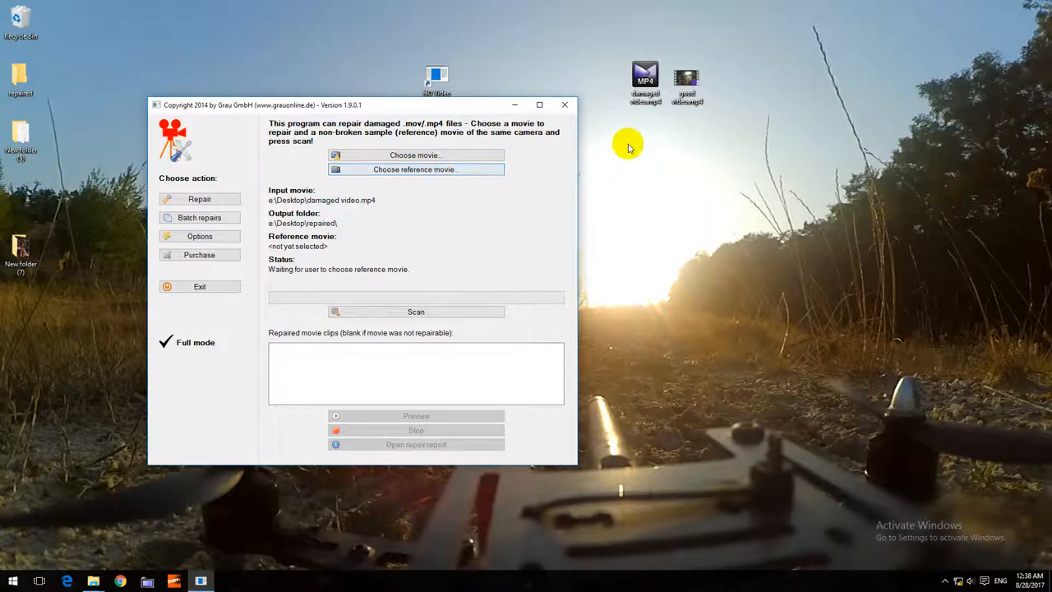
- Load good video.mp4 as the non-broken reference movie
click(414, 169)
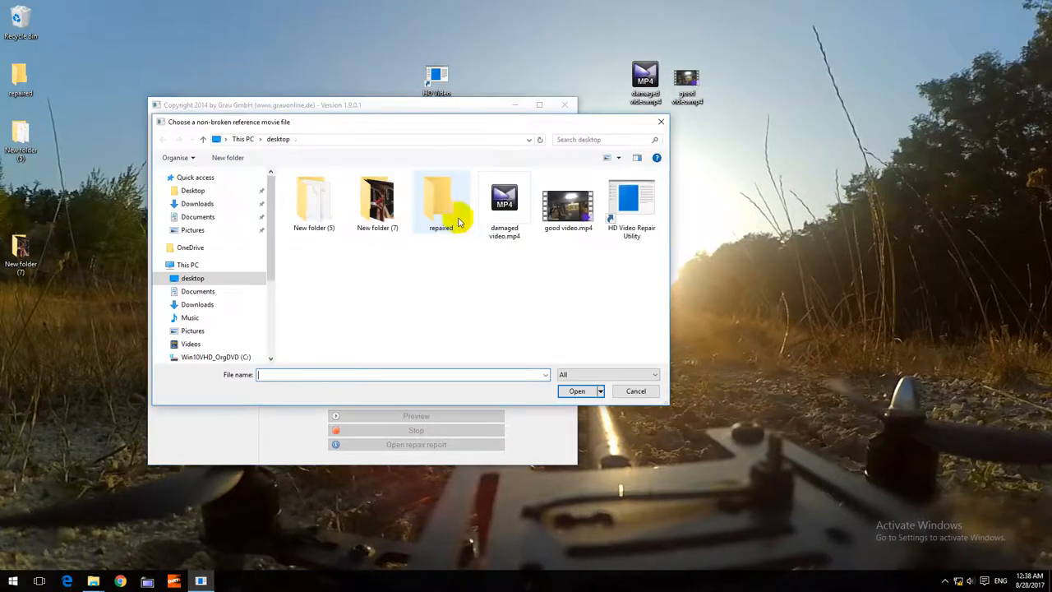
click(567, 200)
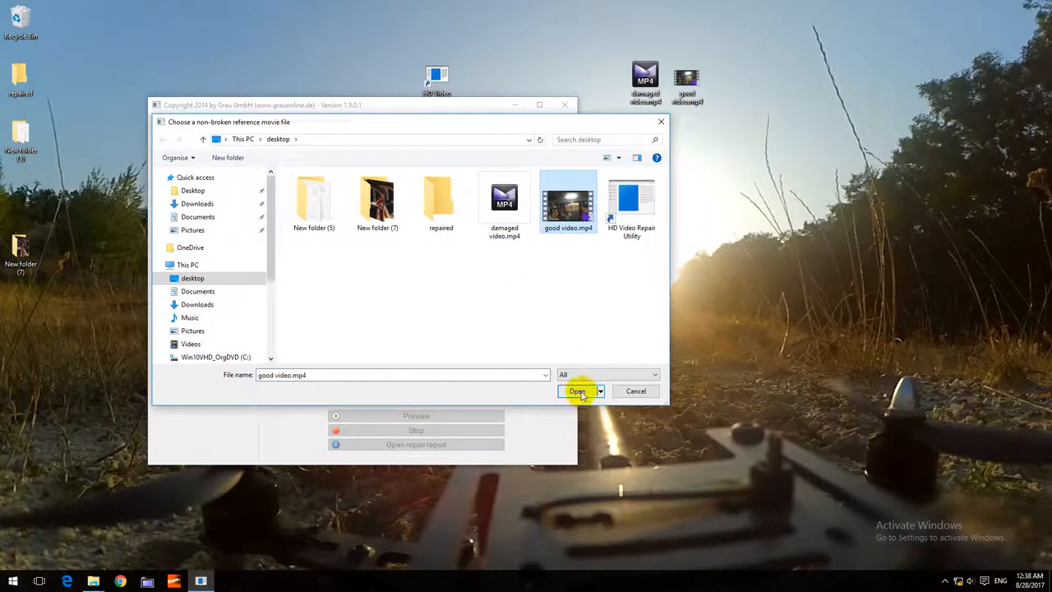
click(577, 391)
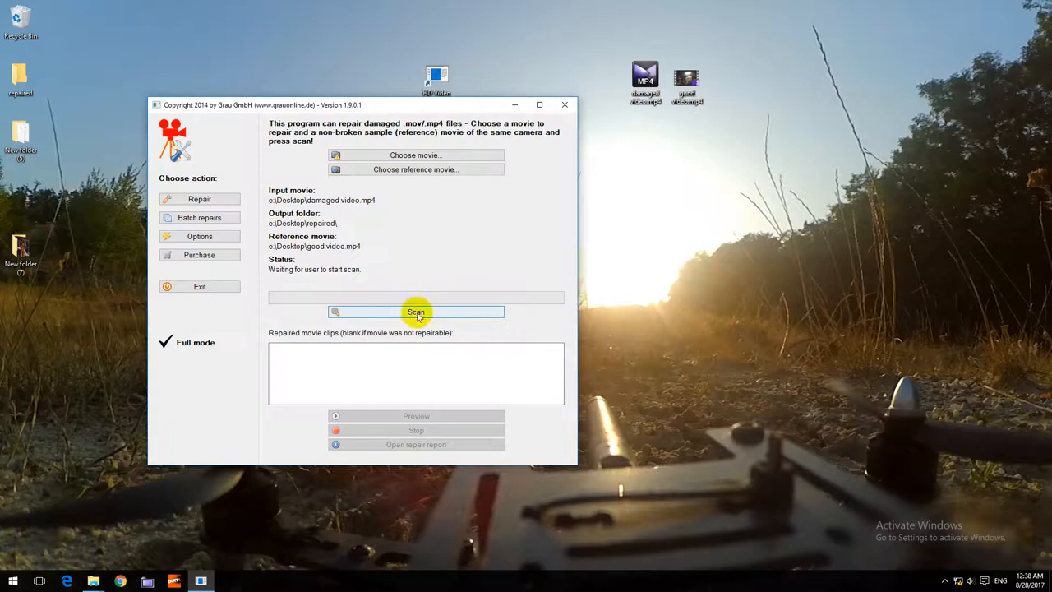
- Scan the damaged video, producing a repaired copy with log and report files
click(416, 312)
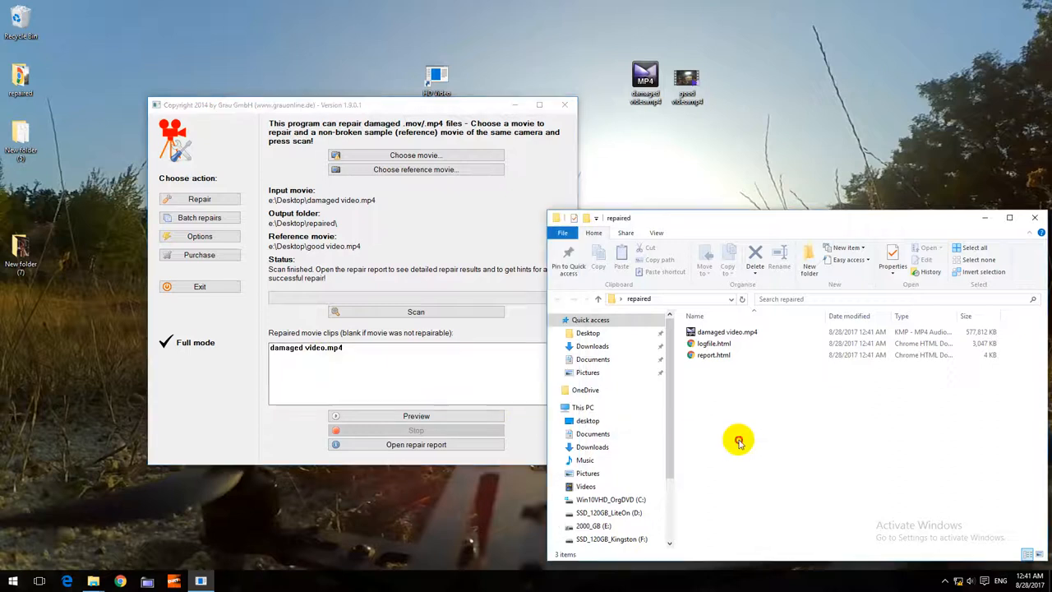
- Play the repaired damaged video.mp4 from the repaired folder in KMPlayer, showing drone footage
click(726, 332)
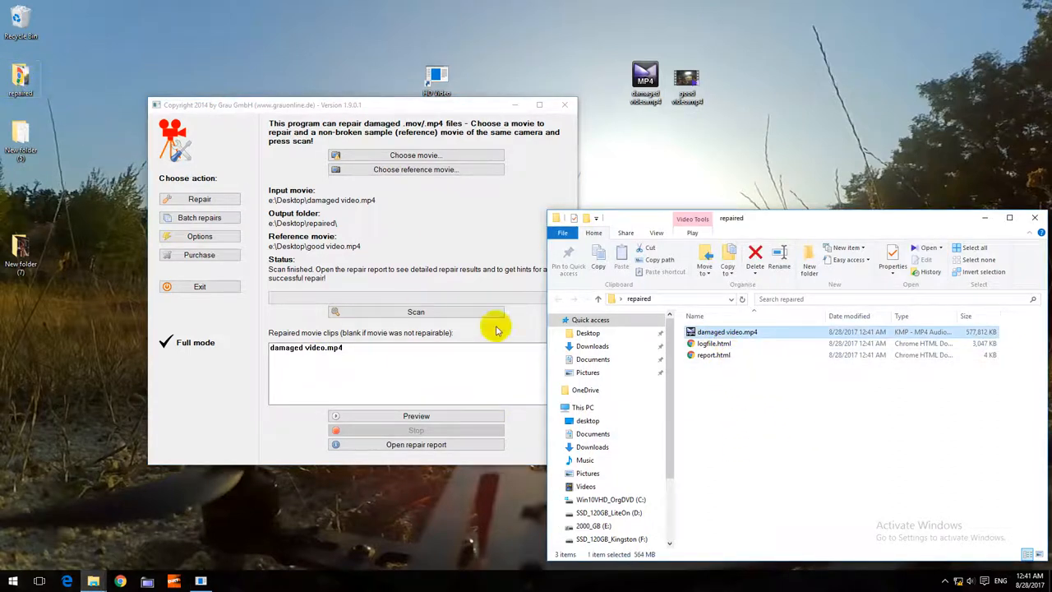
double_click(727, 332)
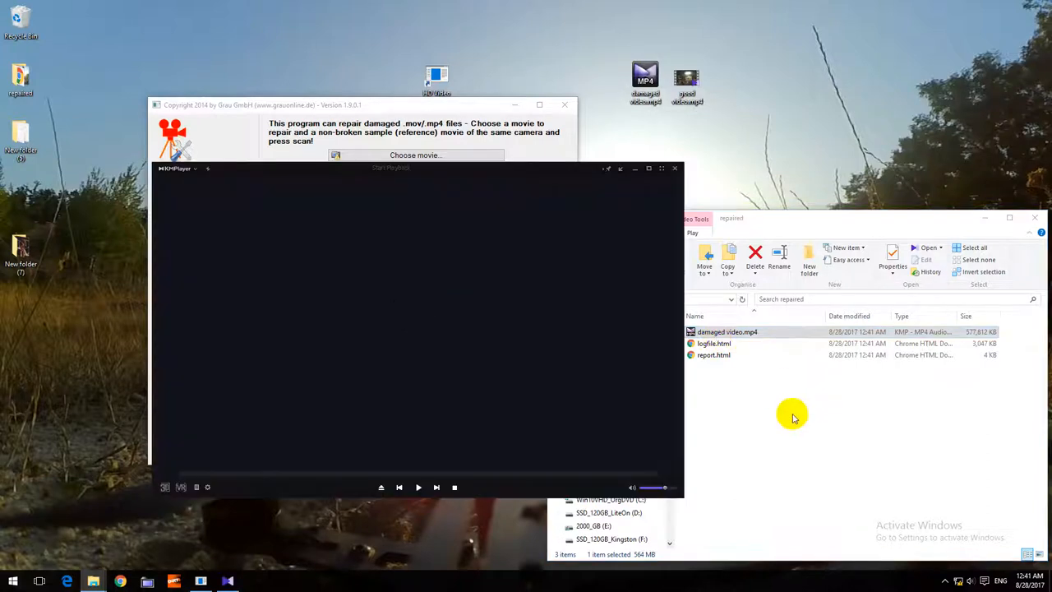
click(417, 486)
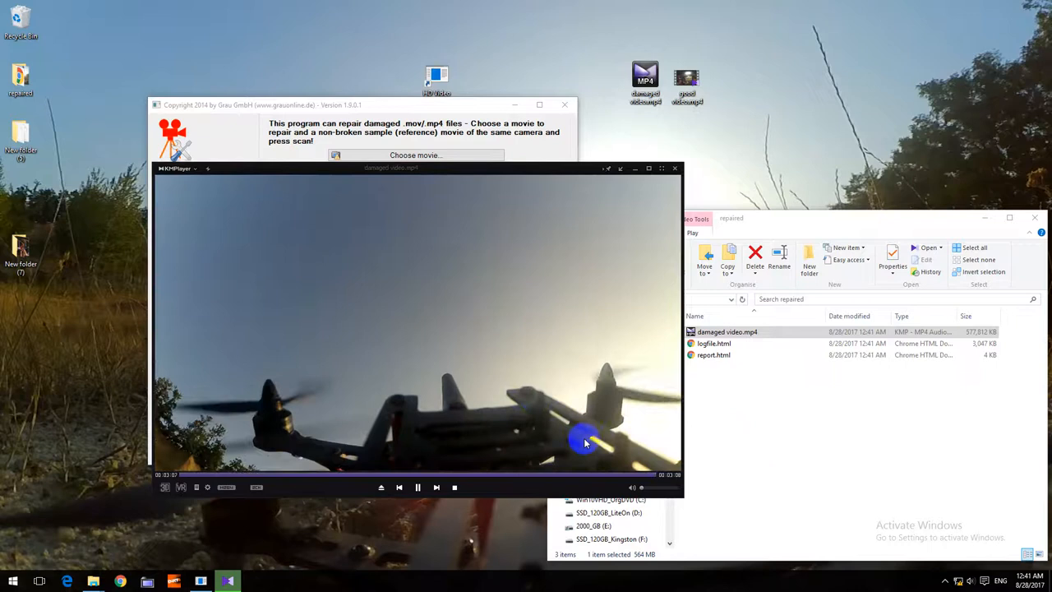
click(453, 486)
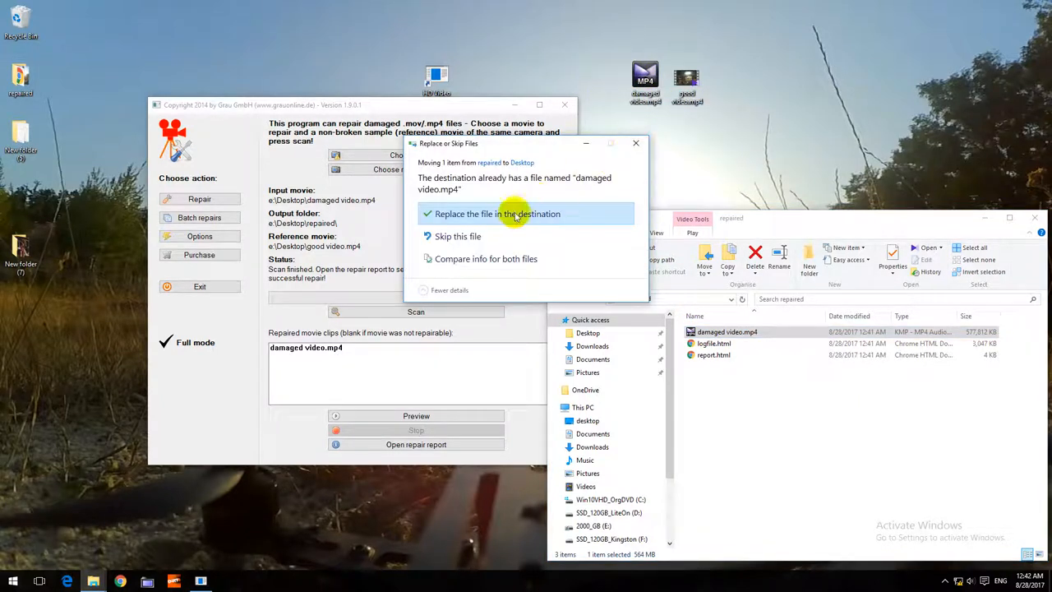
mouse_move(485, 244)
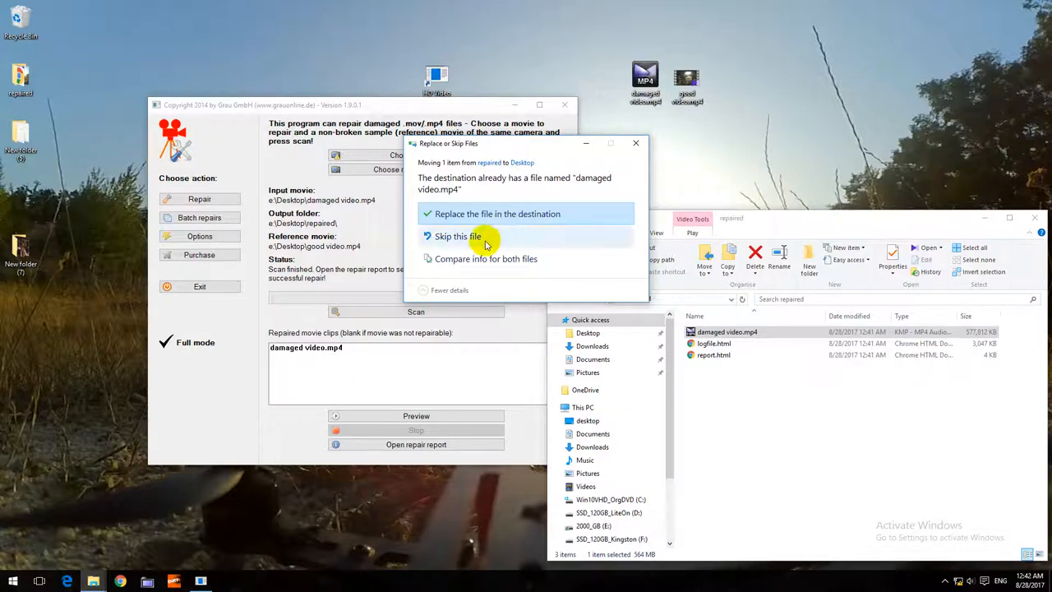